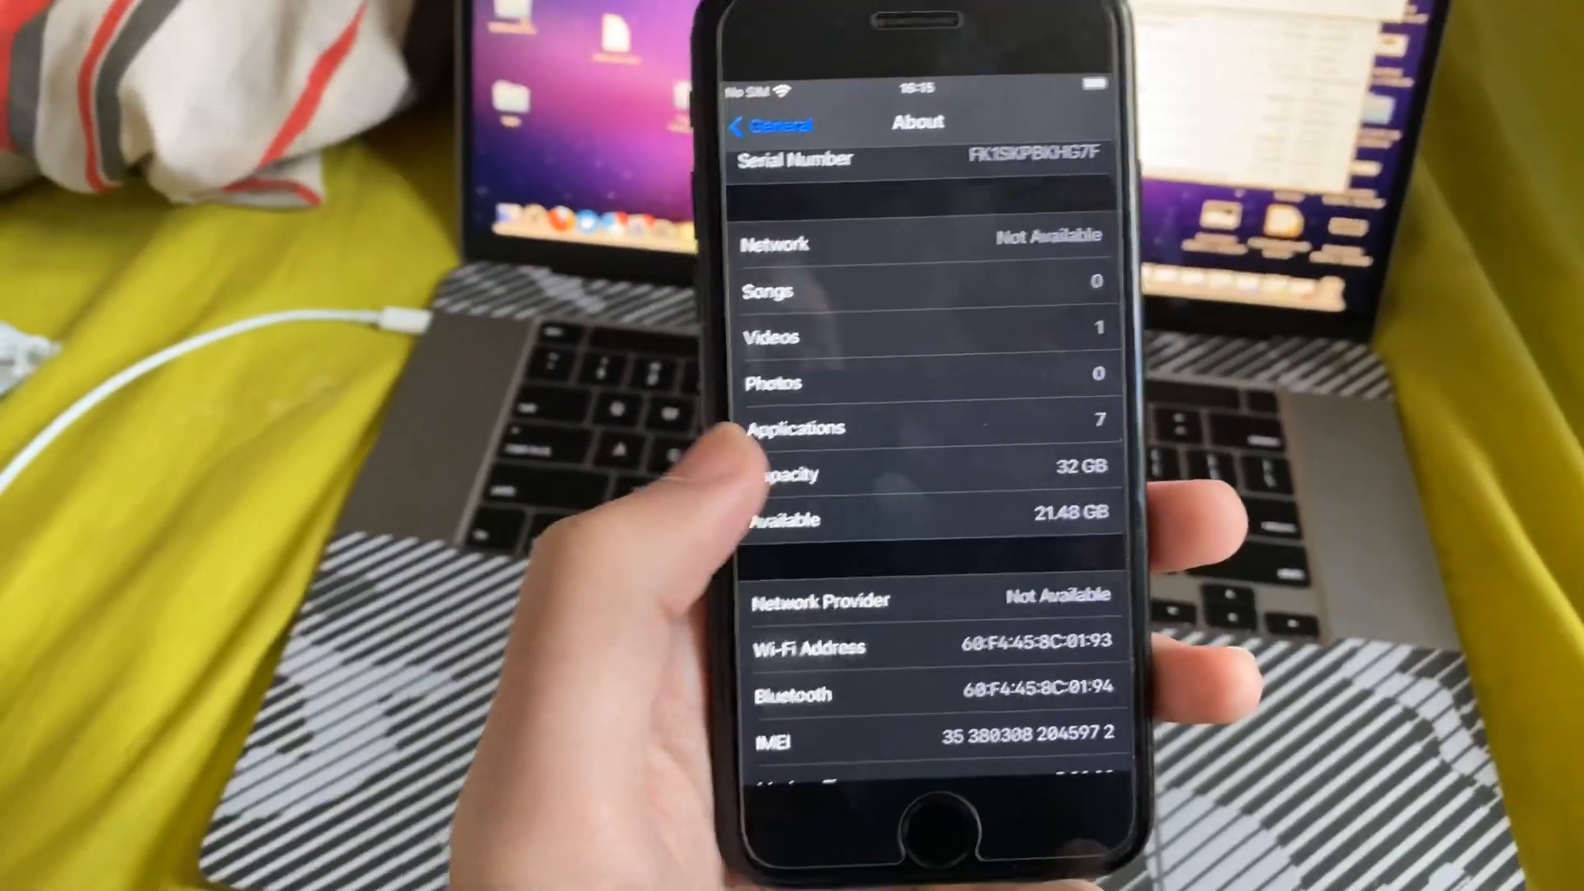
# Step: Go back to the main Settings list and open the Control Centre page
pyautogui.click(770, 122)
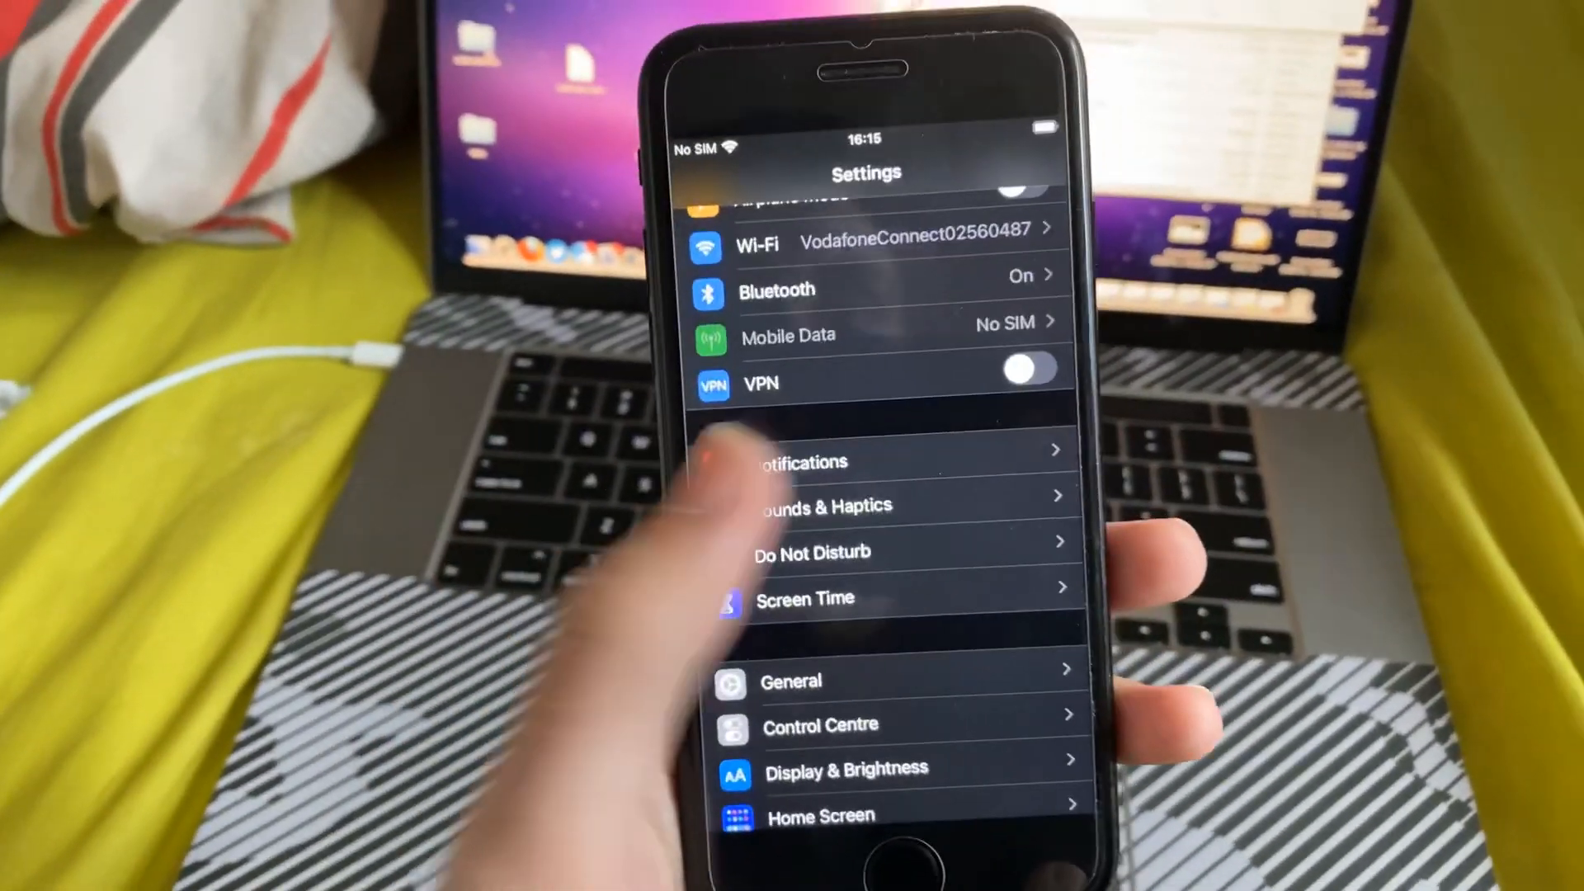
pyautogui.scroll(-3)
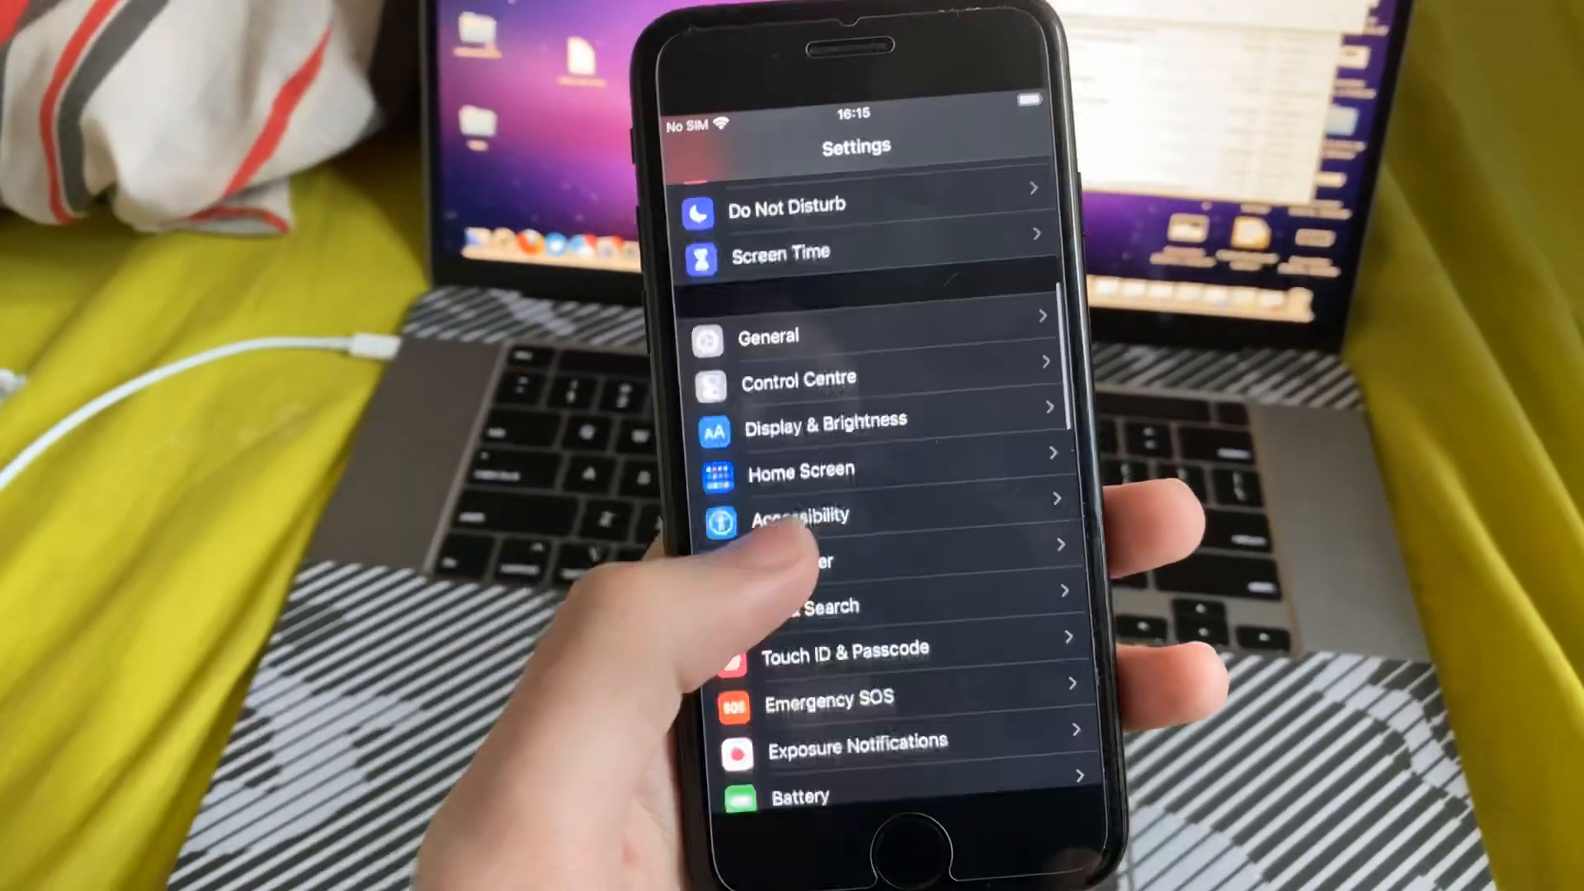
pyautogui.click(797, 378)
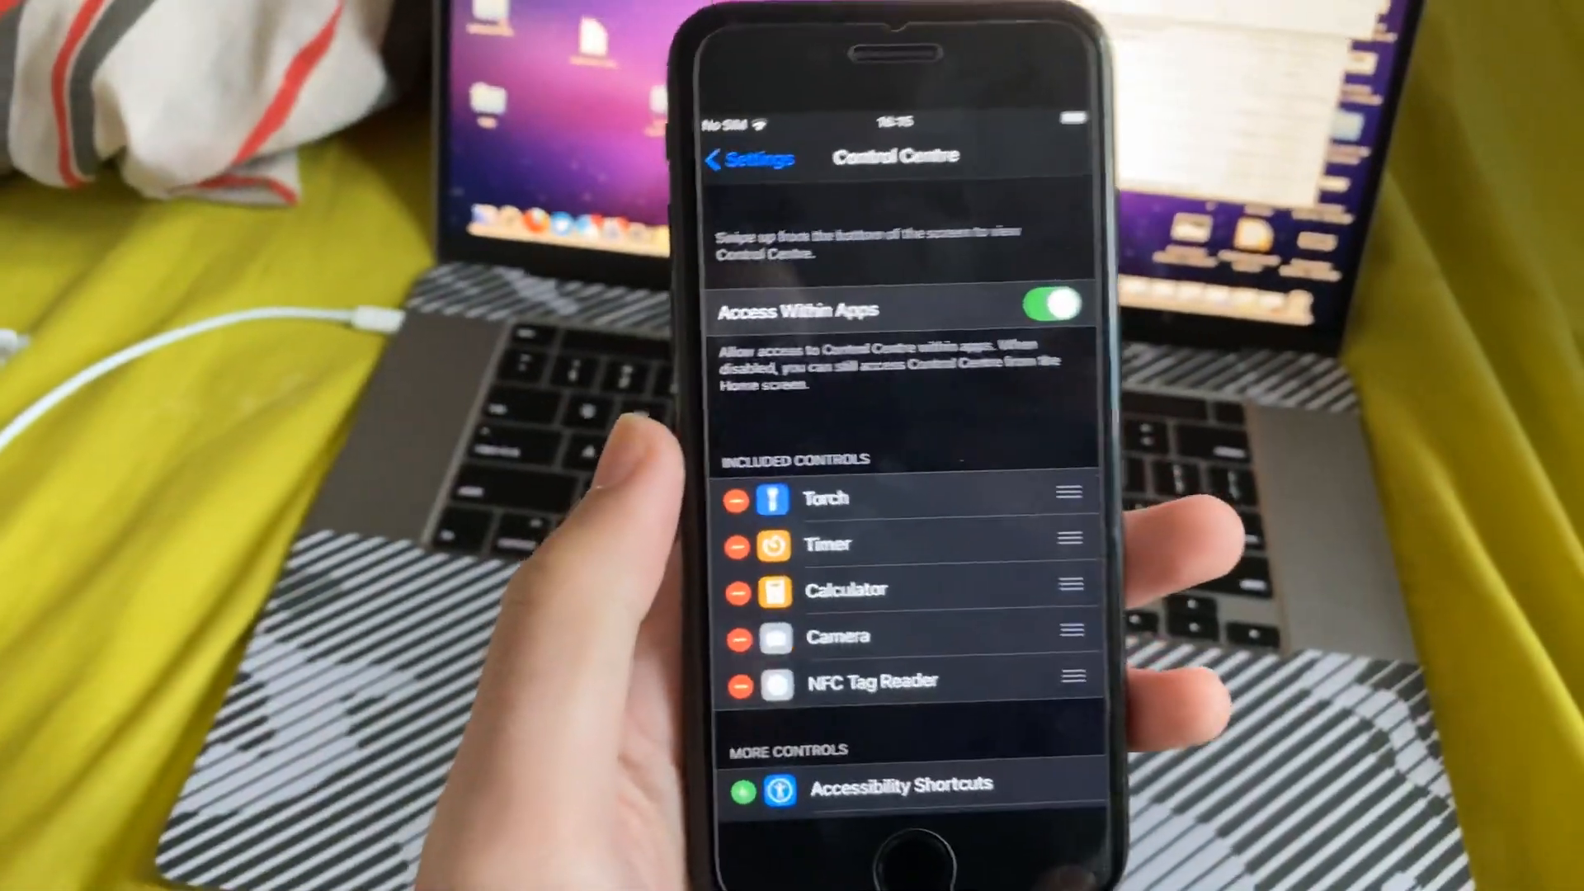
# Step: Scroll down to More Controls to add Screen Recording
pyautogui.scroll(-3)
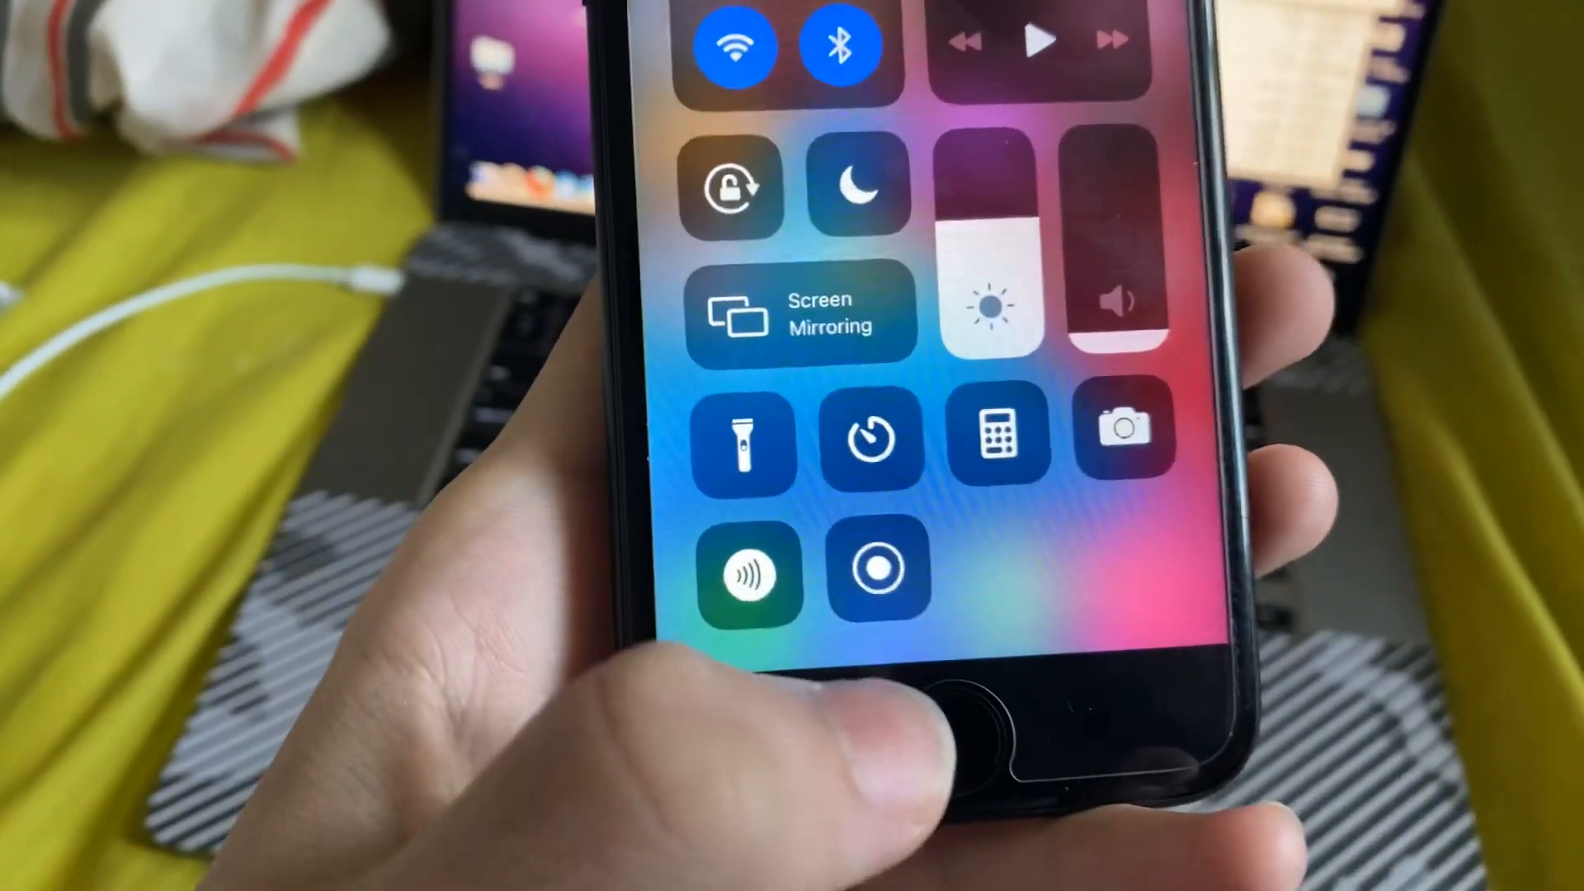
pyautogui.click(878, 568)
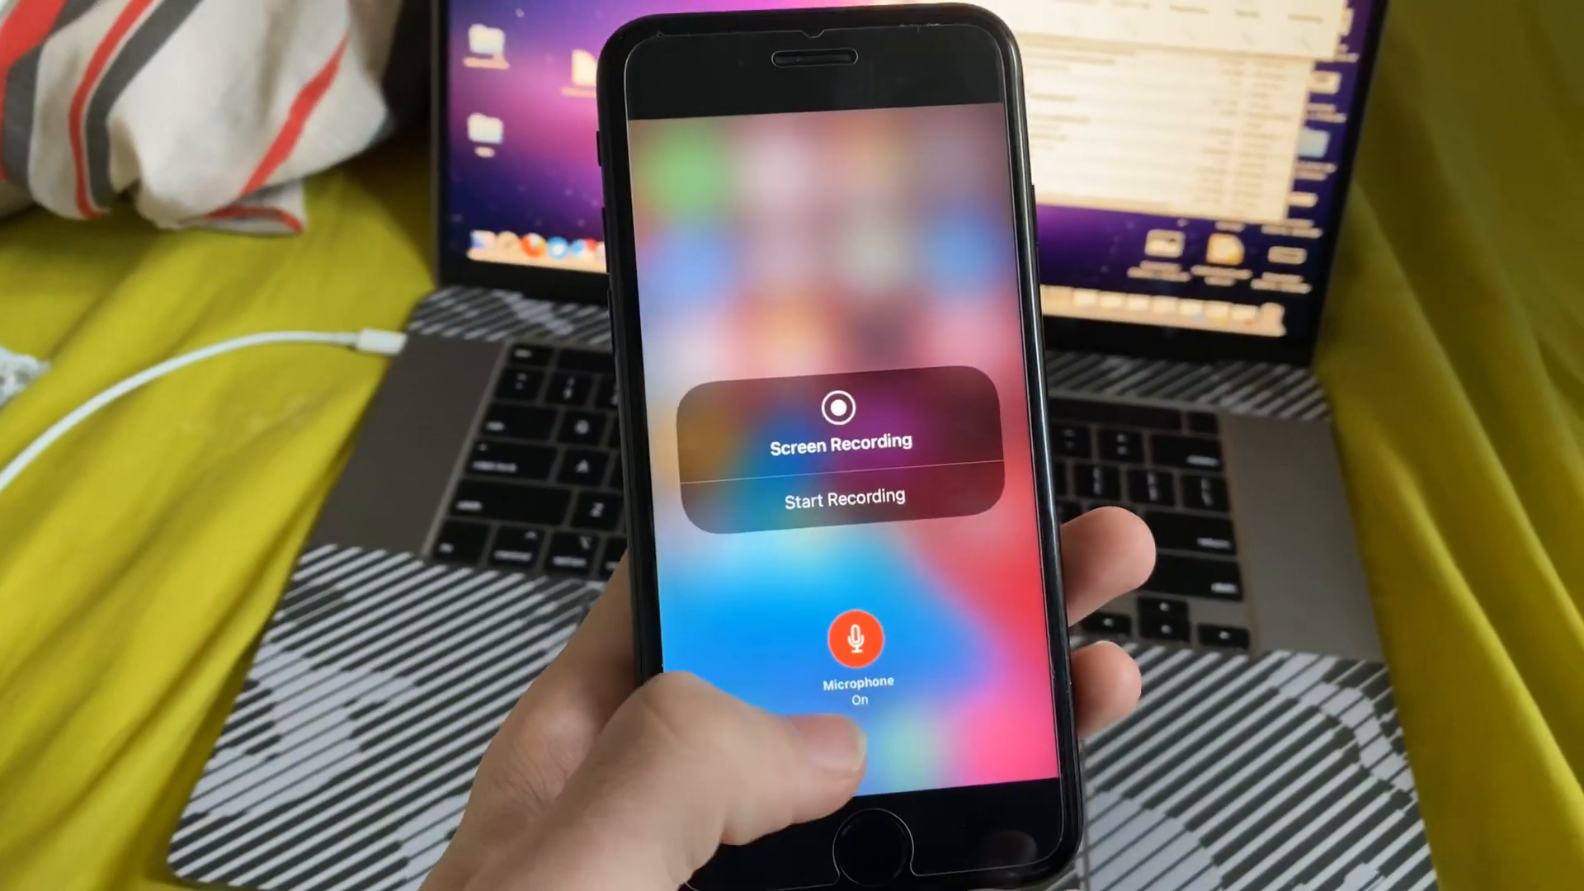
pyautogui.click(855, 639)
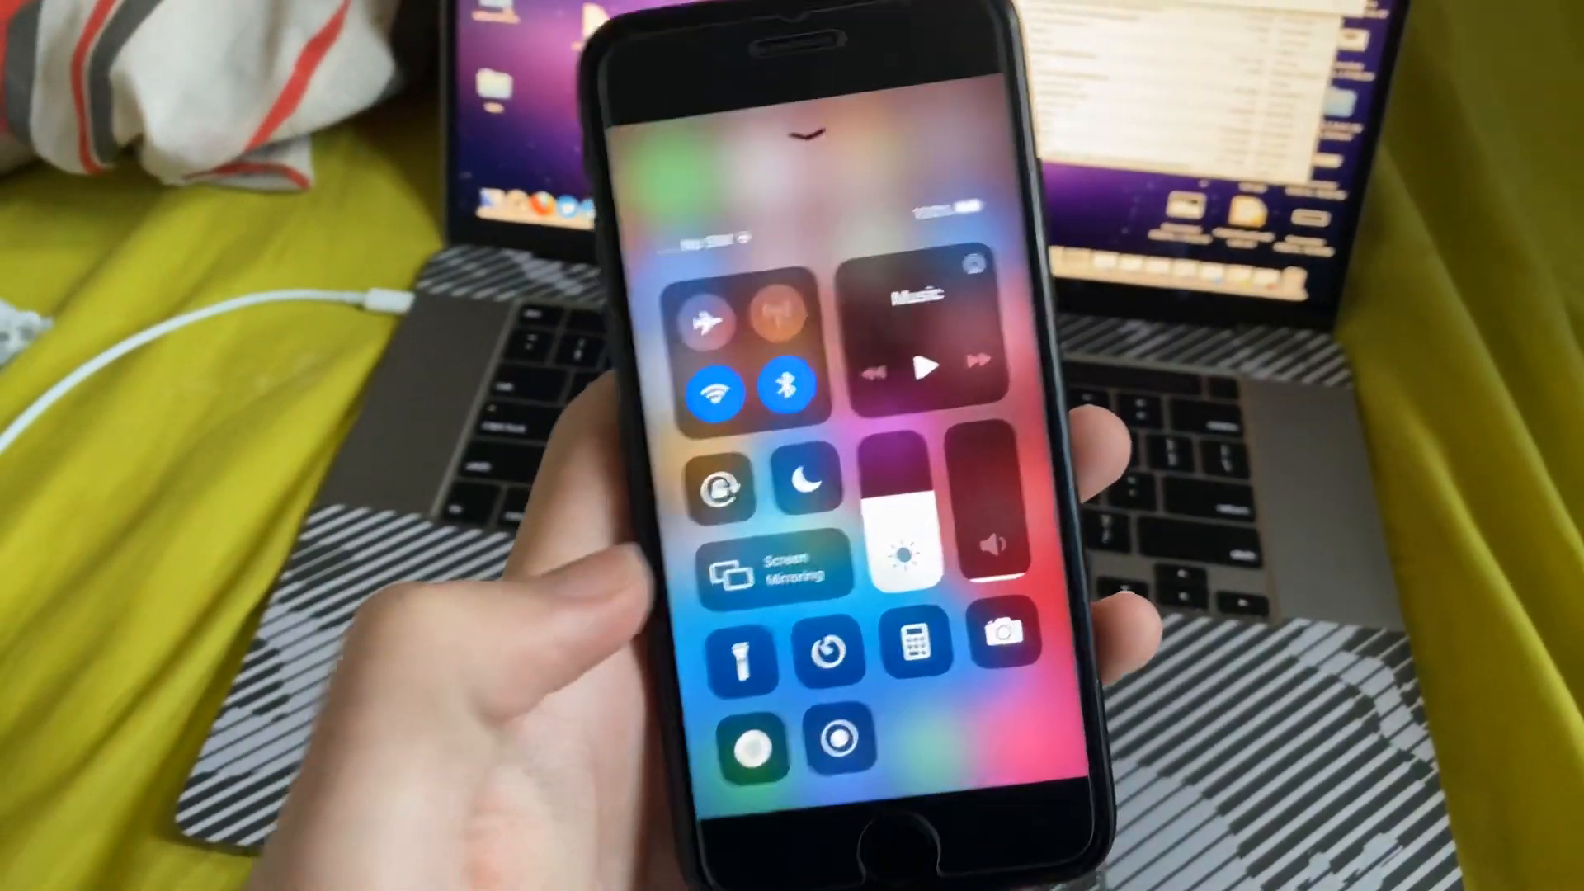
# Step: Start a screen recording with the Screen Recording button
pyautogui.click(839, 738)
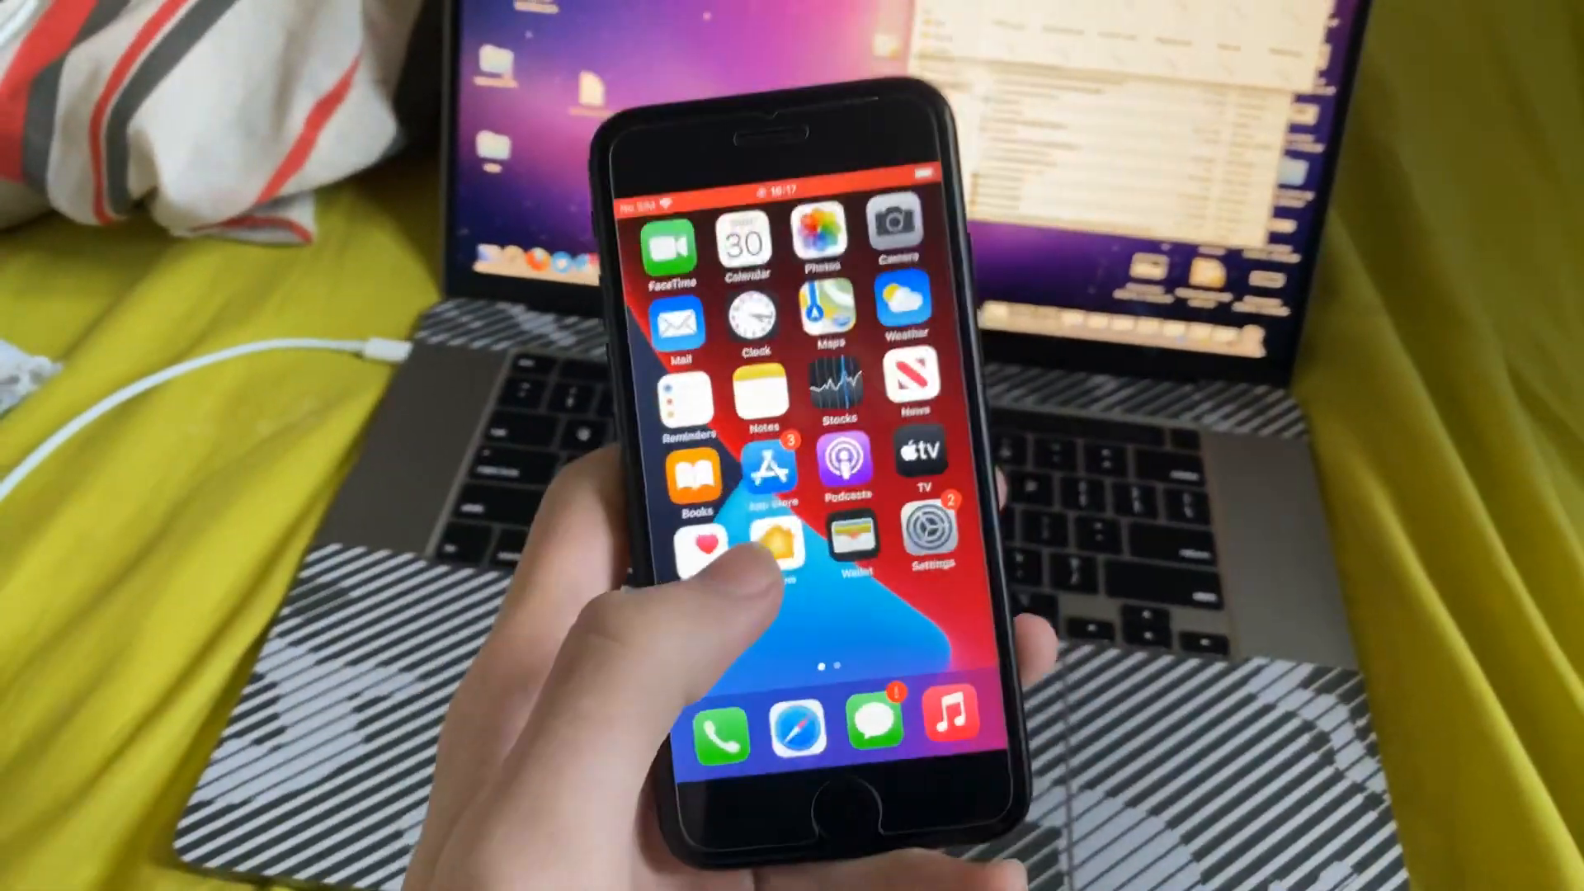
# Step: Open the running recording's options and choose Stop Recording
pyautogui.hscroll(-3)
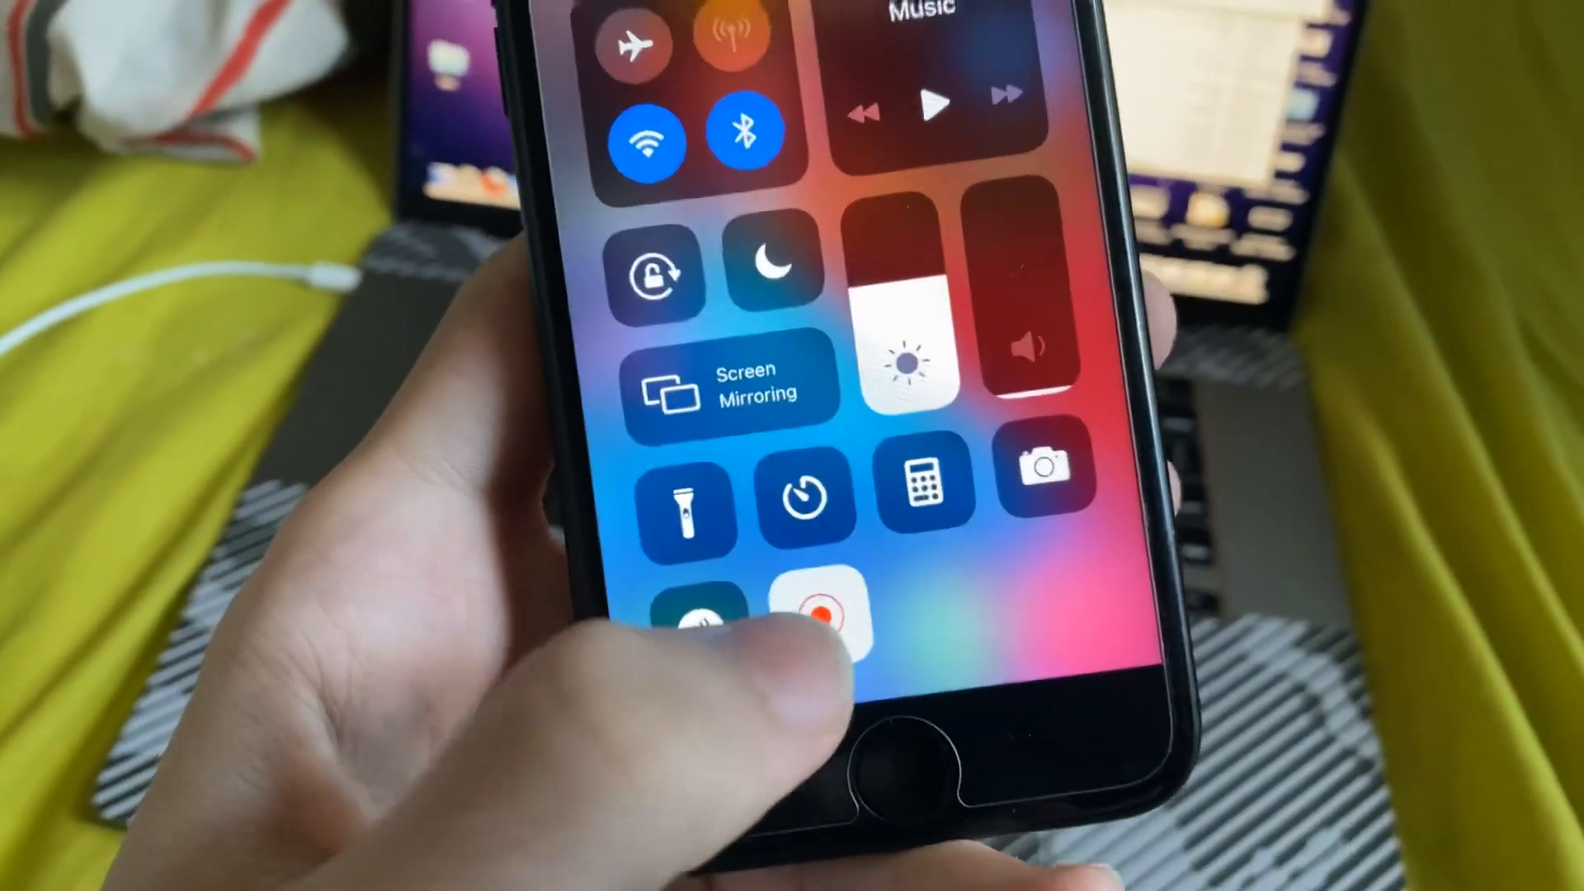
pyautogui.click(819, 607)
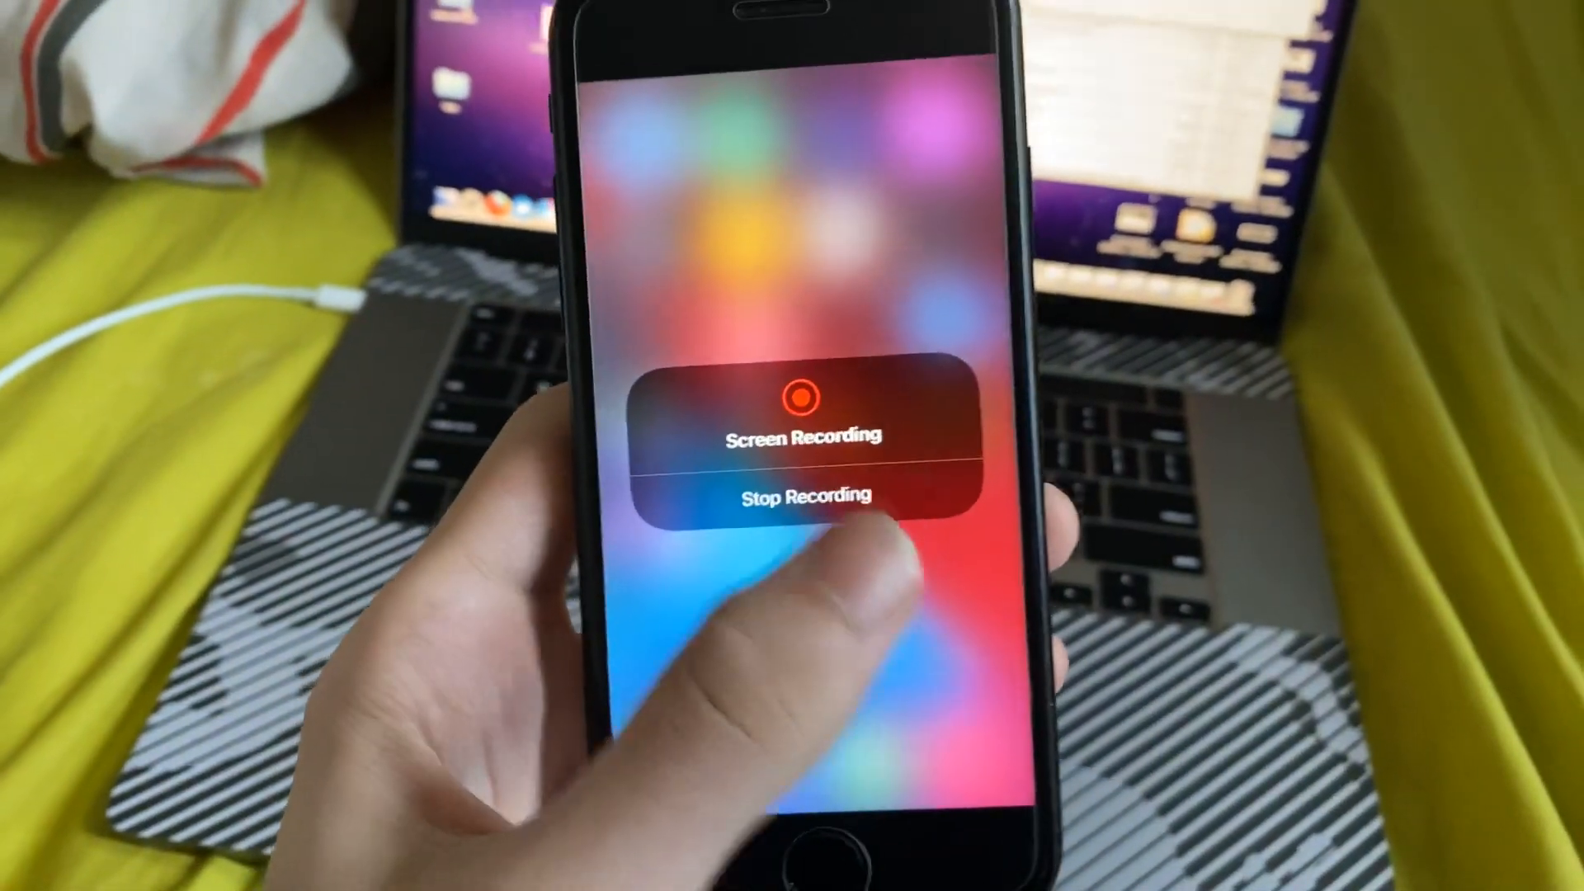
pyautogui.click(794, 496)
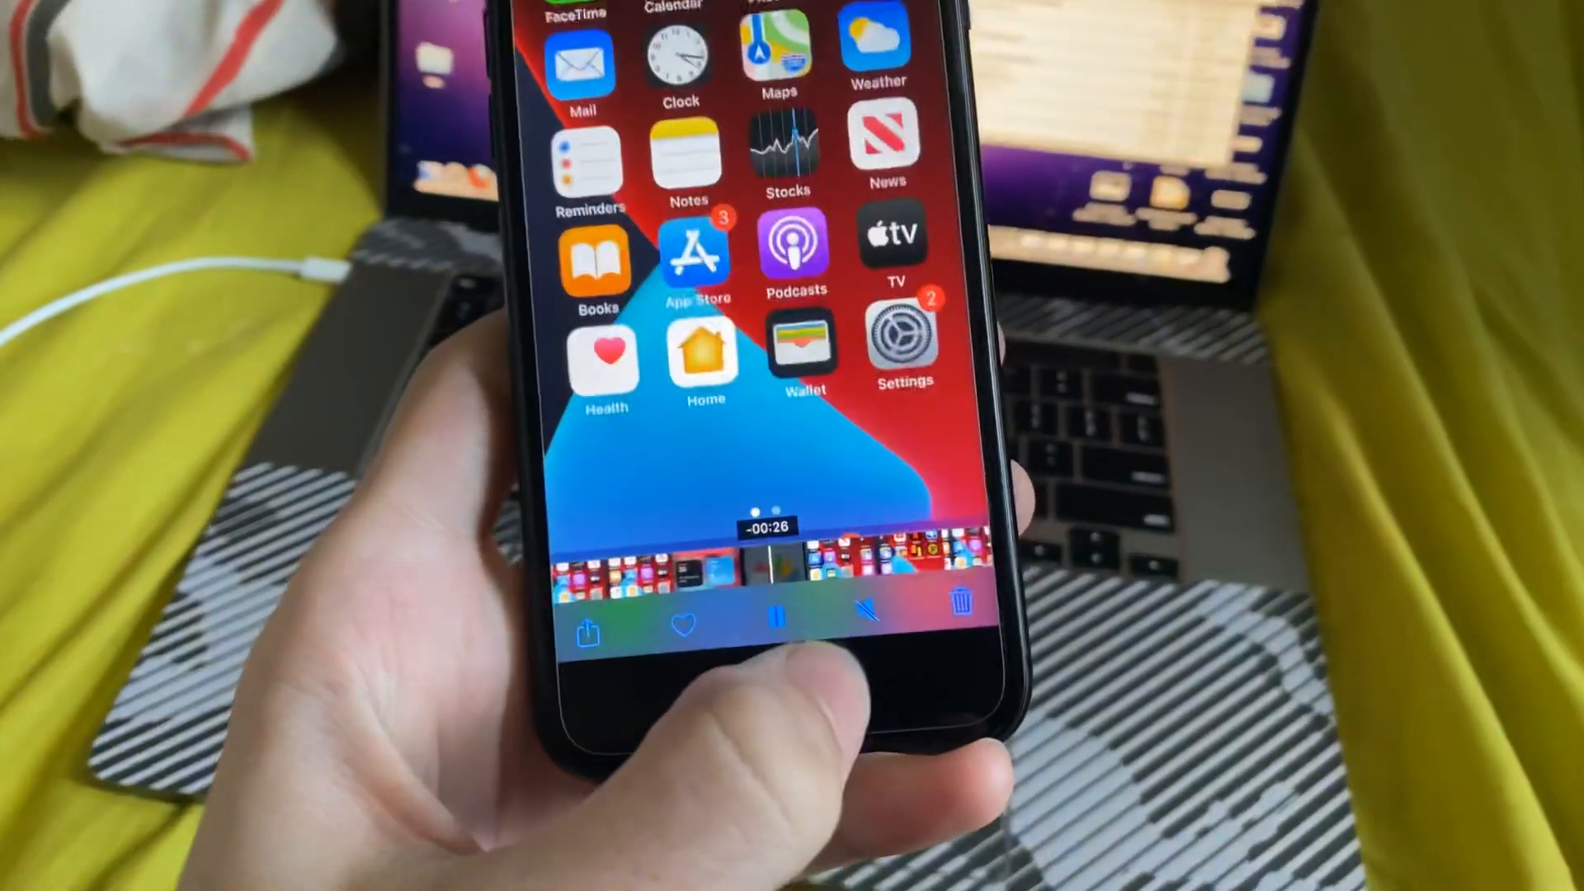
# Step: Scrub through the 26-second screen recording in Photos
pyautogui.hscroll(-3)
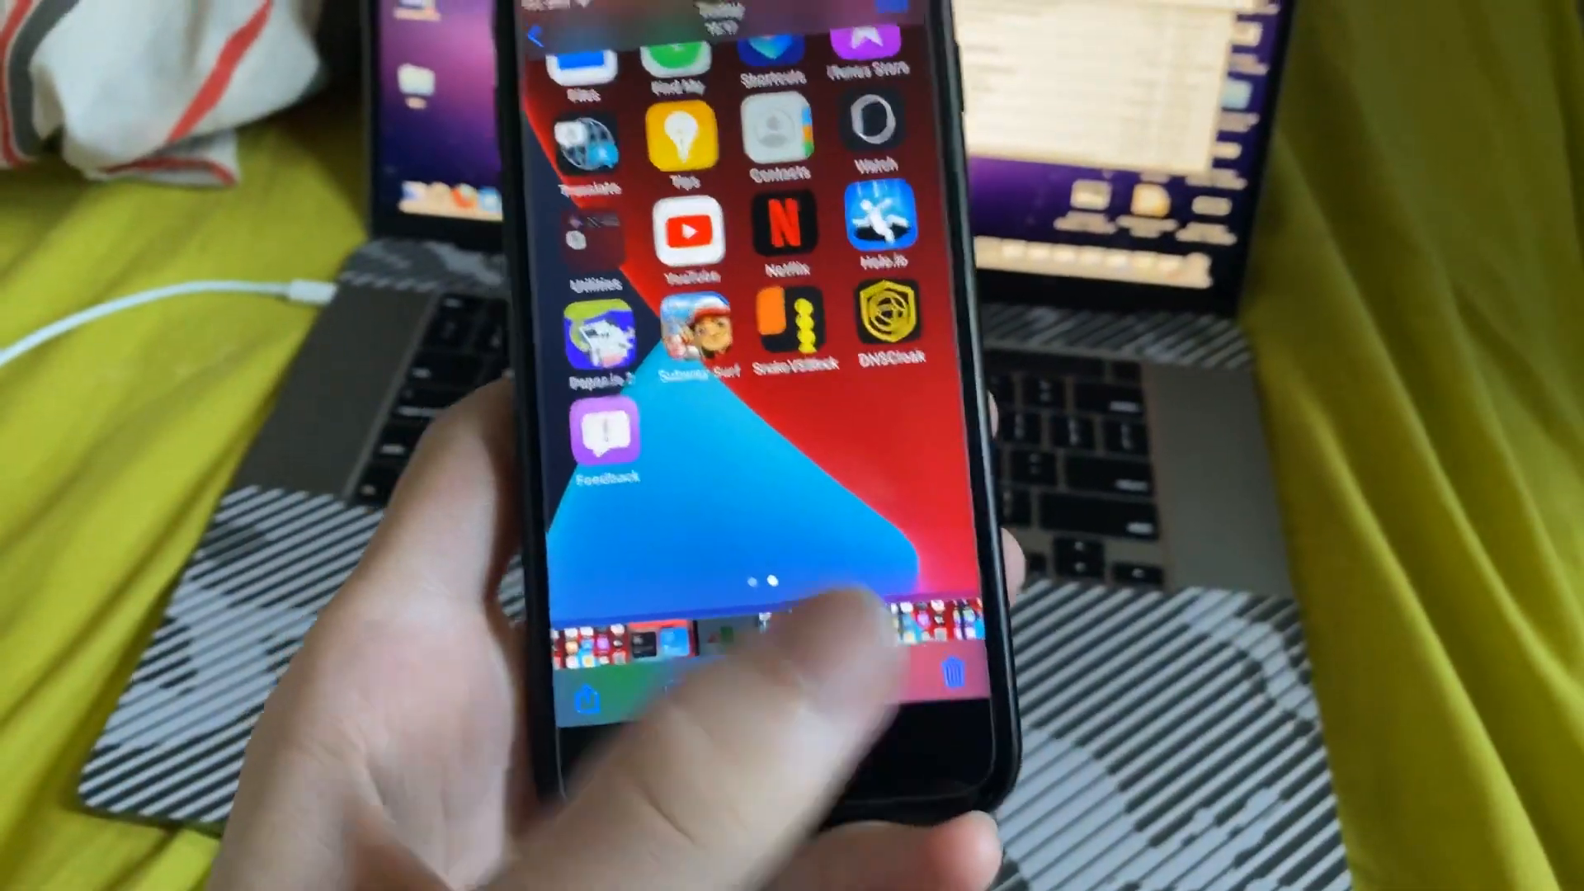